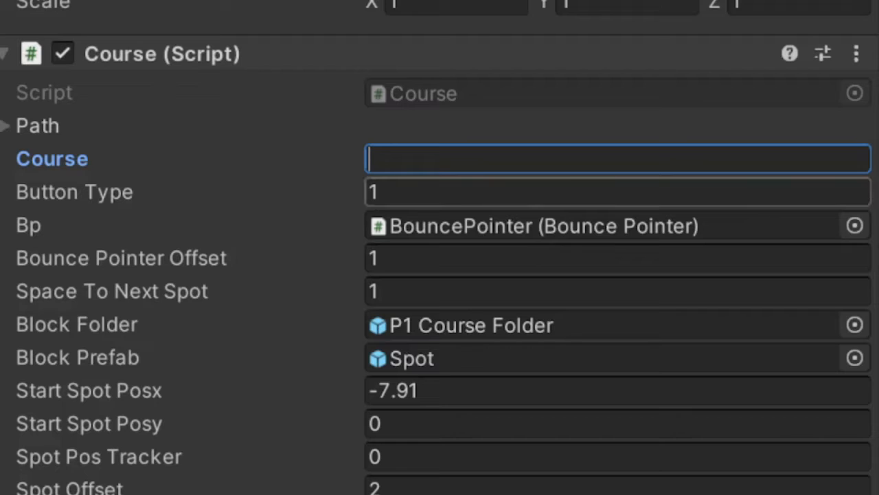
pyautogui.write('8')
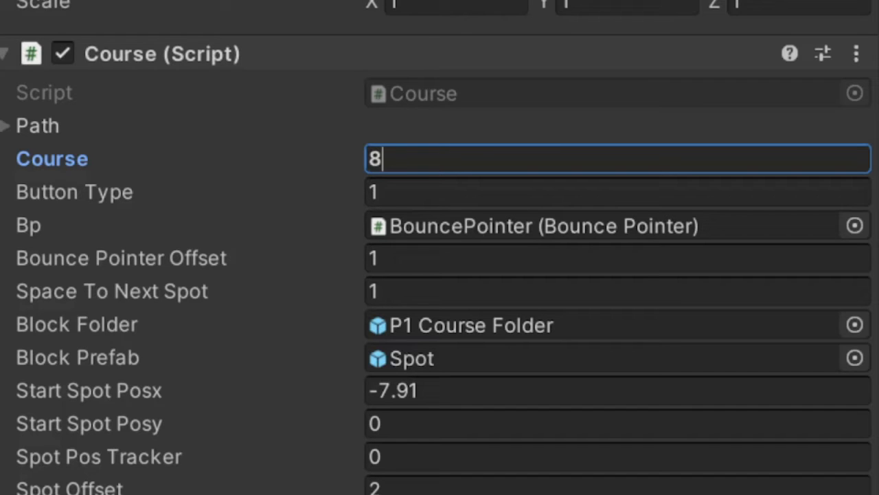
pyautogui.write('9')
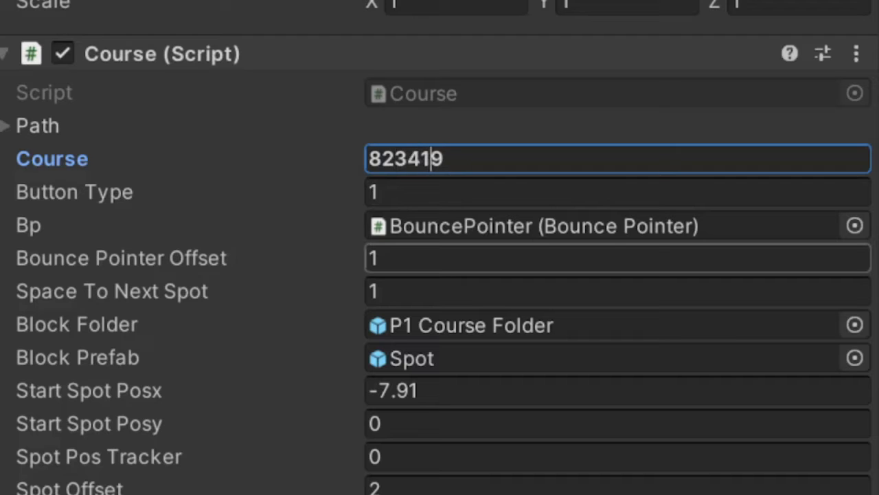
pyautogui.write('3549')
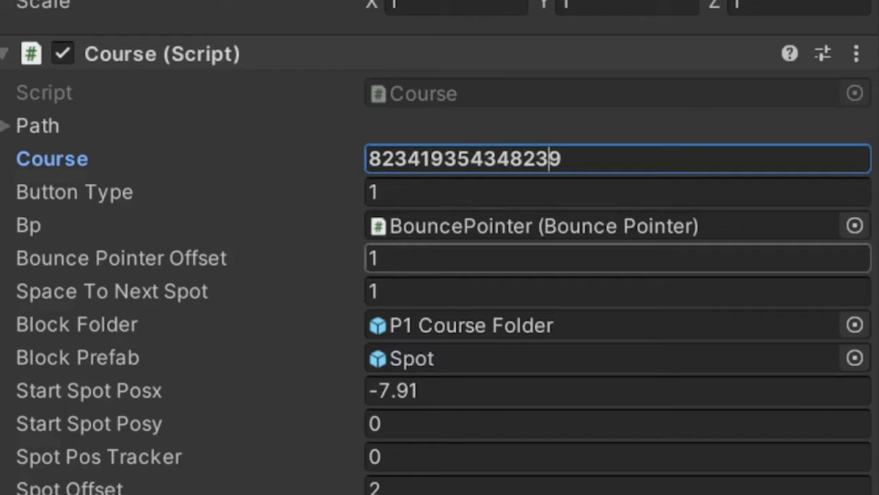
pyautogui.write('145029')
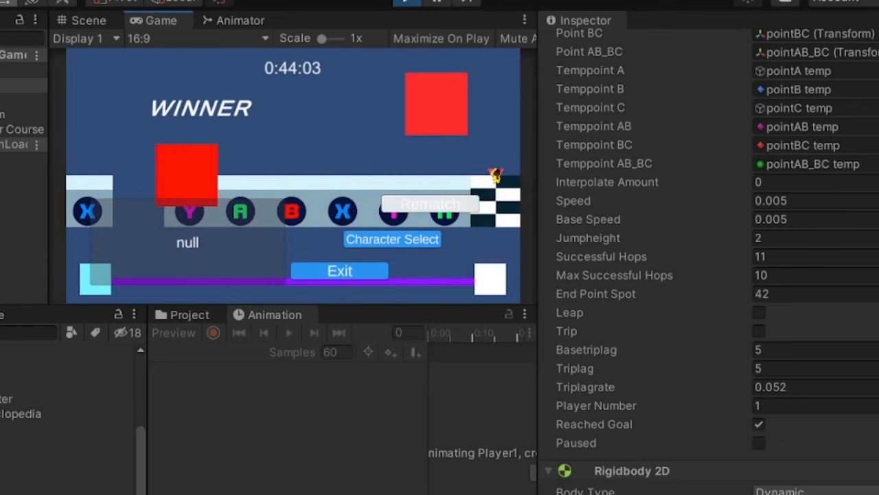
# Step: Choose Rematch on the win menu to reset the timer and start a new course
pyautogui.click(429, 203)
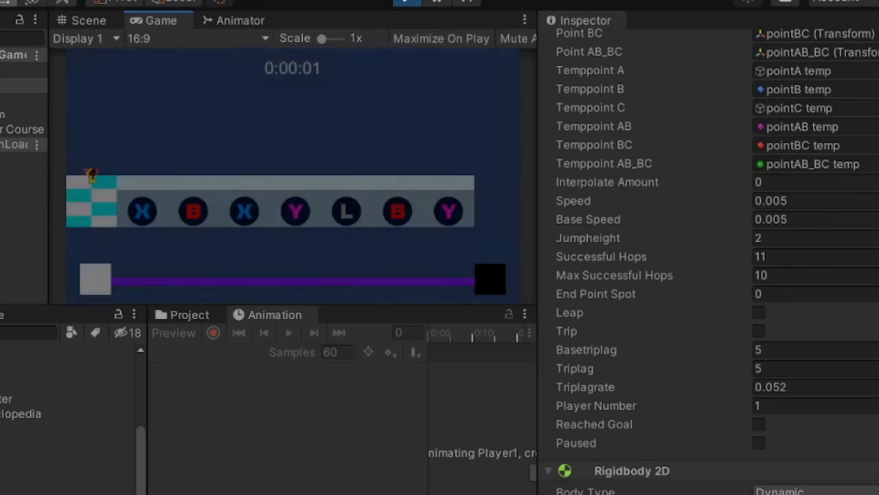